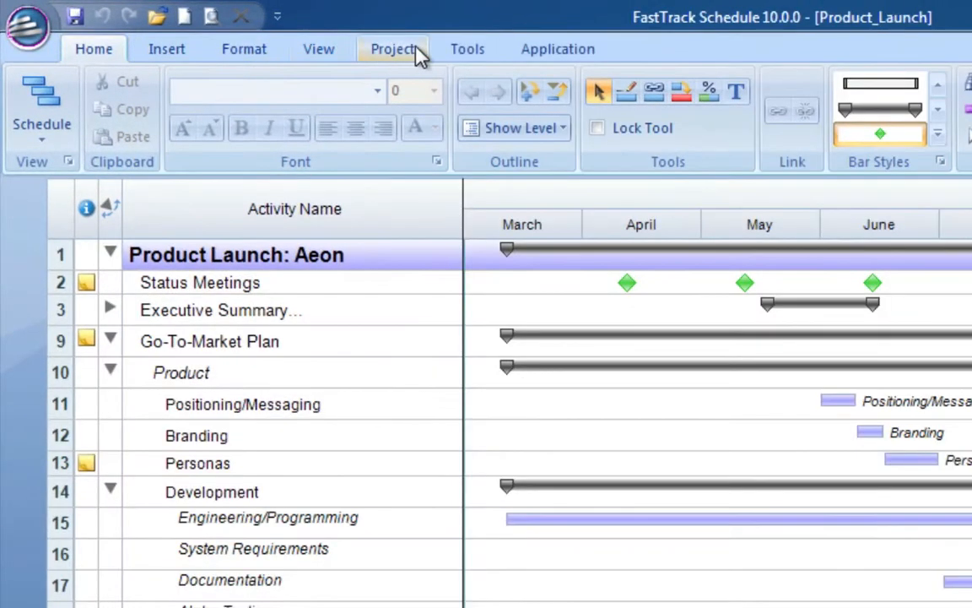
Go to the Project commands to reach the Layouts list for the Product_Launch schedule
click(391, 47)
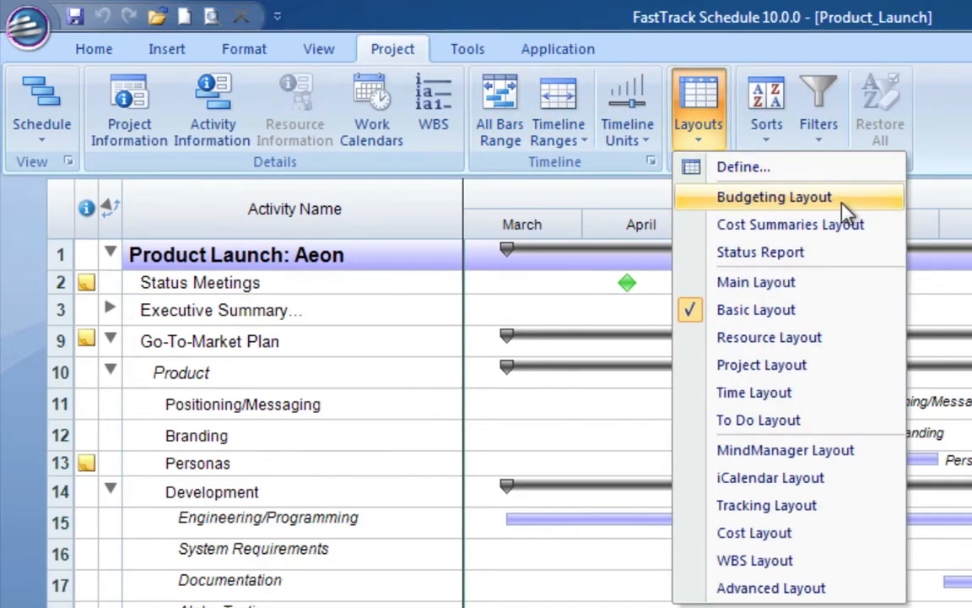
Apply the Budgeting Layout and enter 8000 as the Documentation cost
click(773, 196)
text(8)
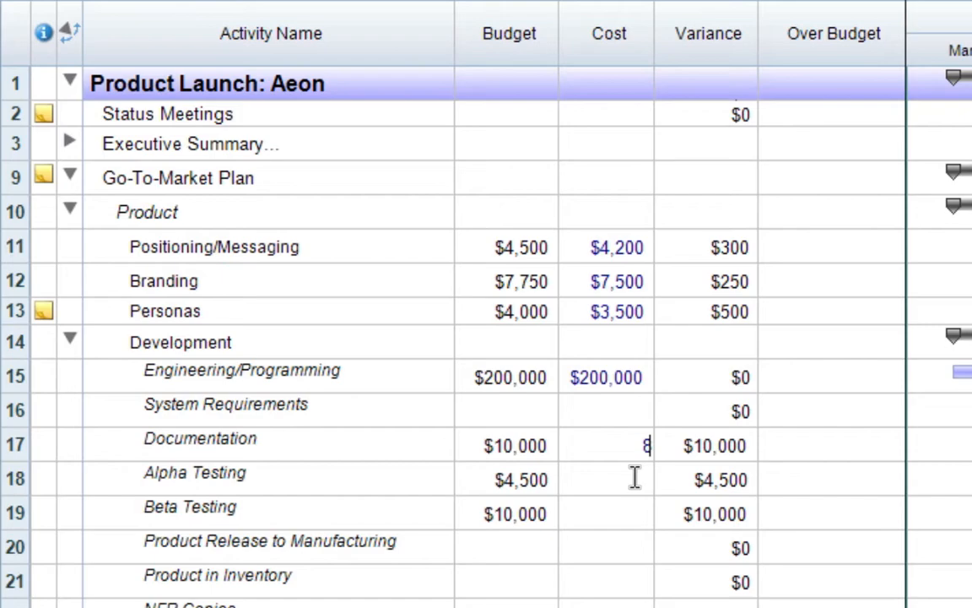
text(000)
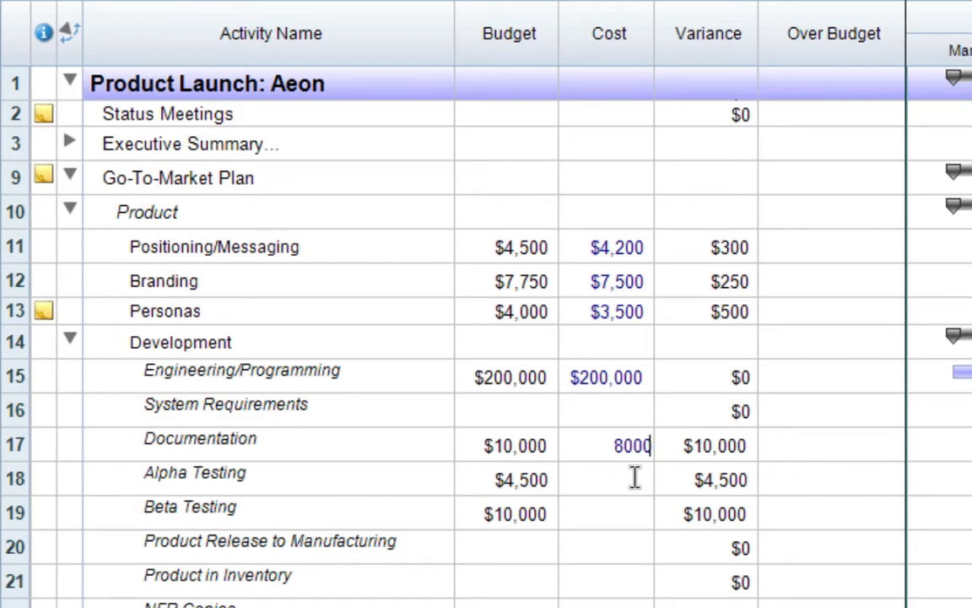
key(Return)
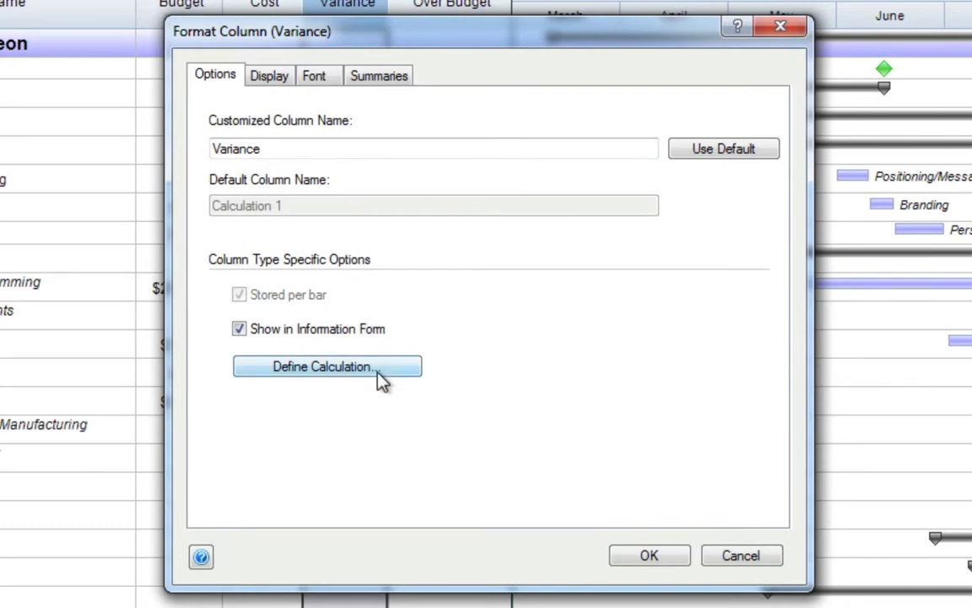
Define the Variance column as [Budget] - [Cost] and apply it, giving Documentation a $2,000 variance
click(327, 366)
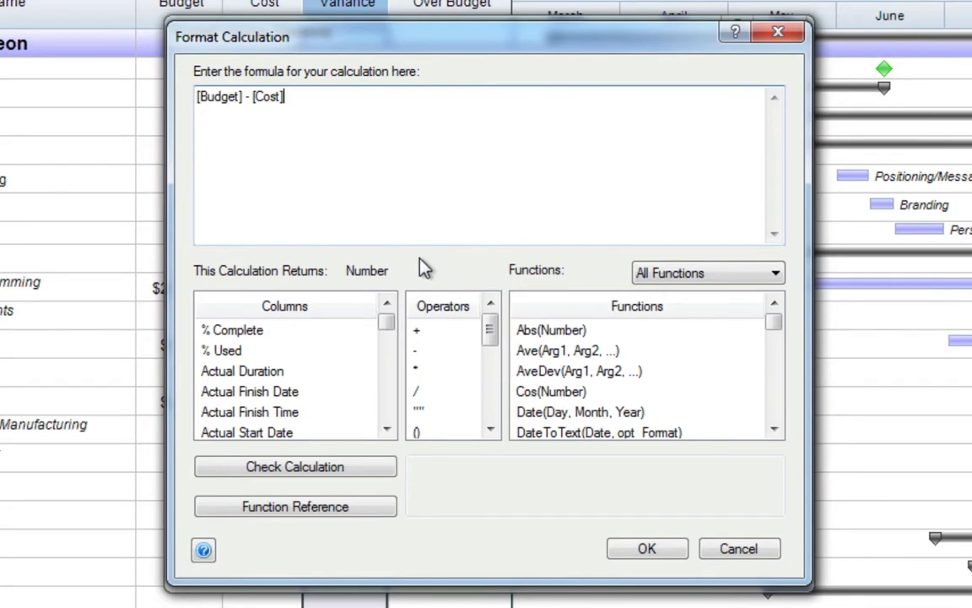
click(647, 547)
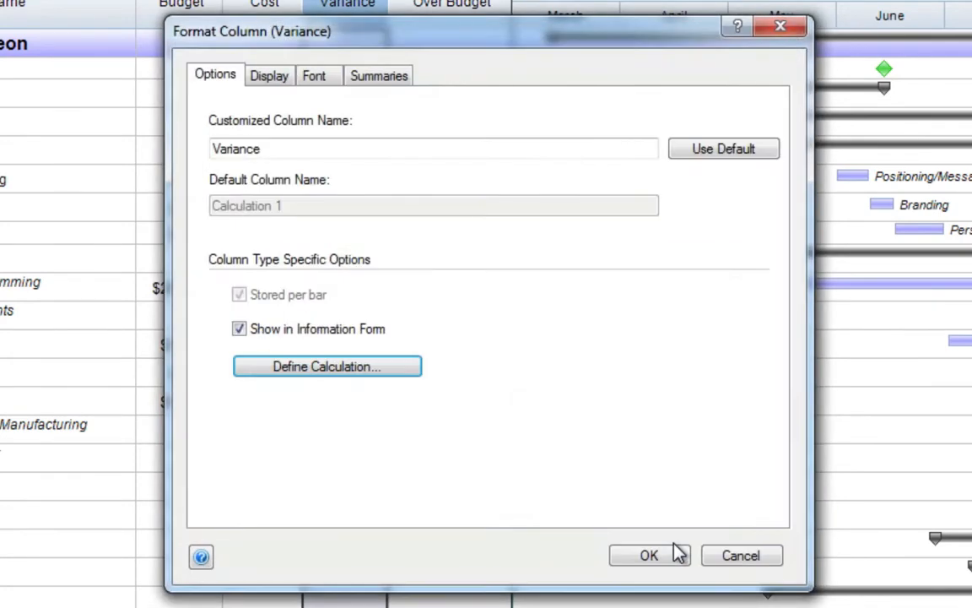
click(648, 555)
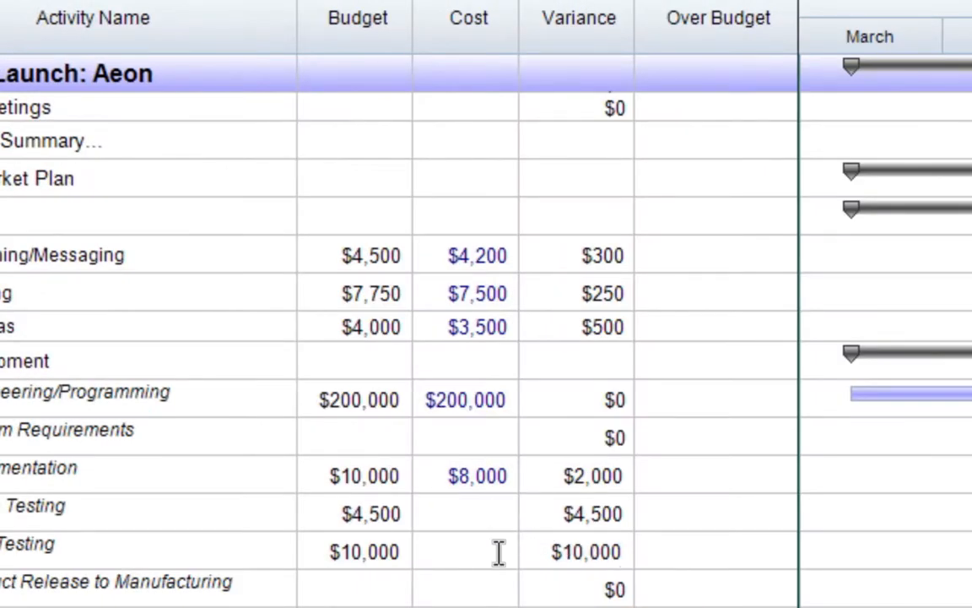
Enter 5000 as Alpha Testing's cost (flagged Over Budget) and switch to the Cost Summaries Layout
text(5000)
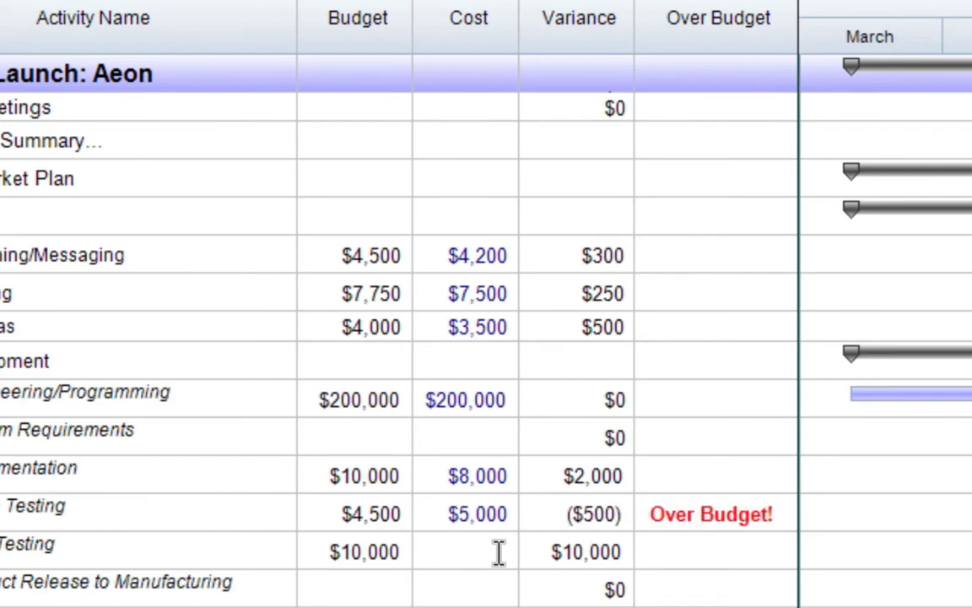
mouse_move(784, 71)
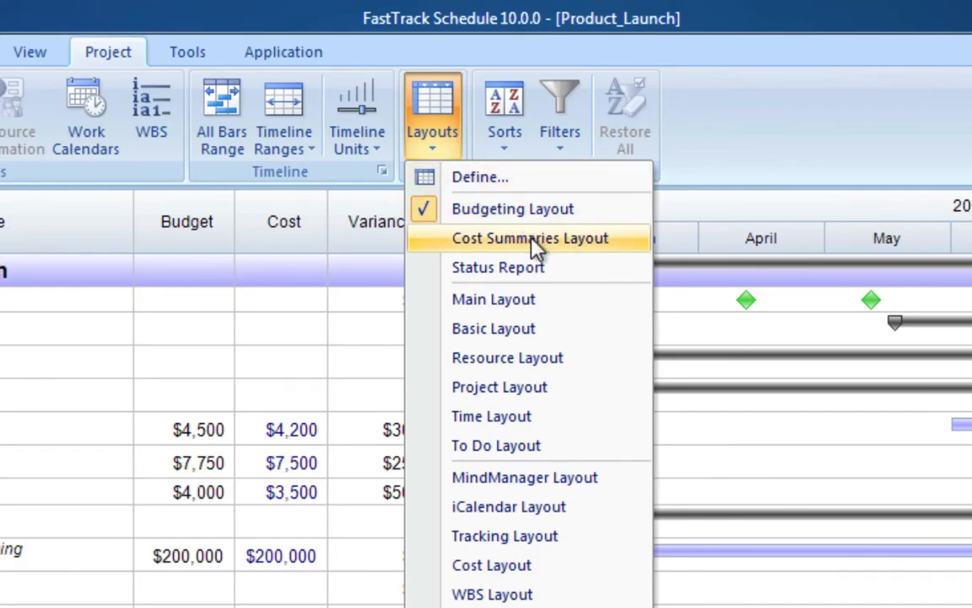
click(530, 238)
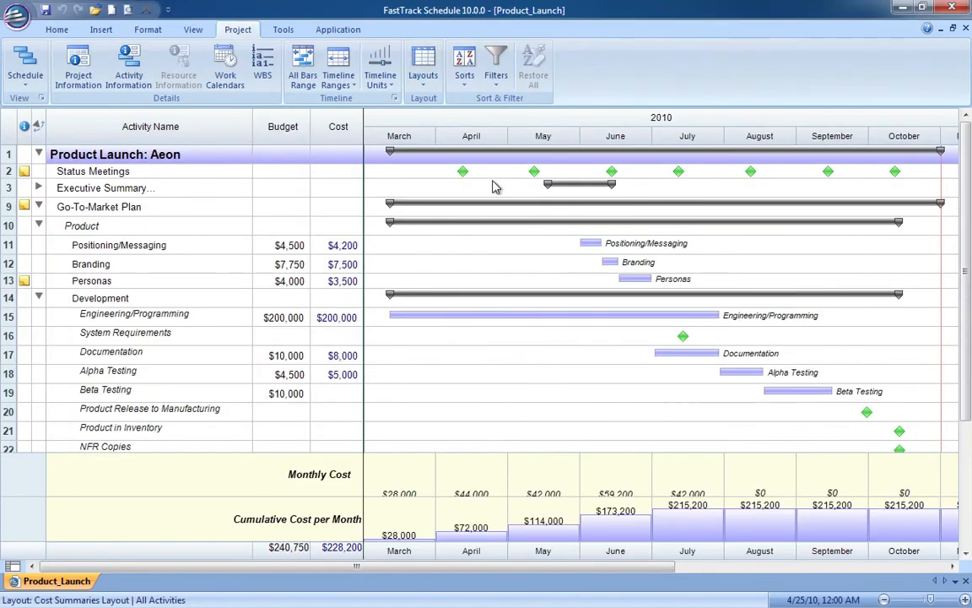